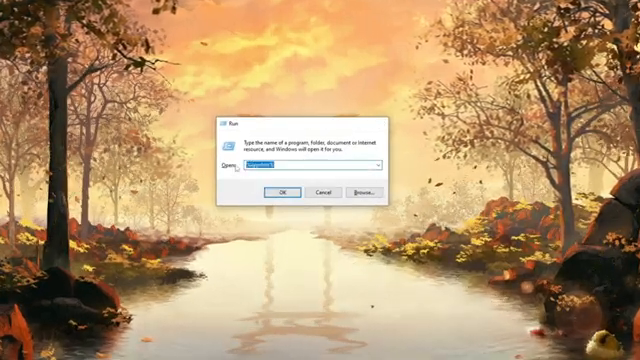
Browse %localappdata% and enter the game's folder to reach its cache
click(280, 192)
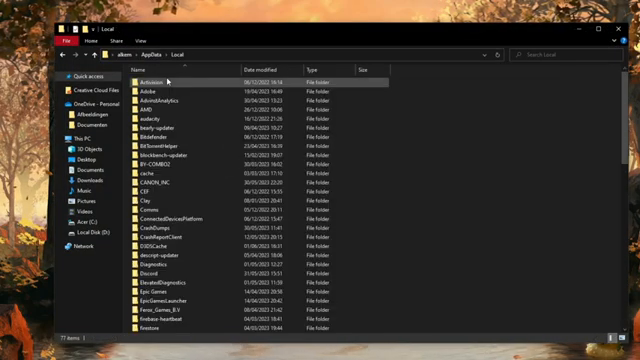
scroll(down, 3)
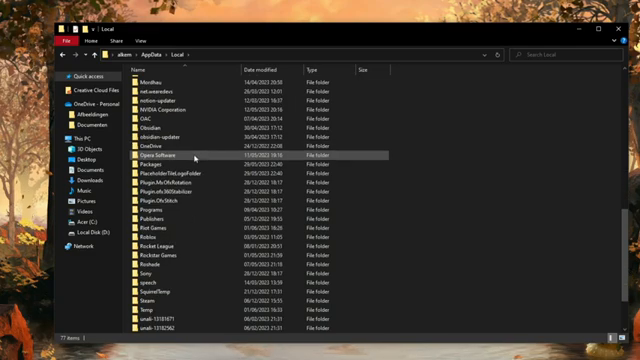
click(170, 232)
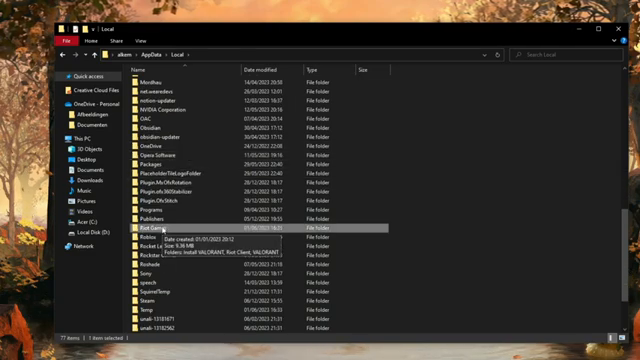
double_click(160, 230)
text(valo)
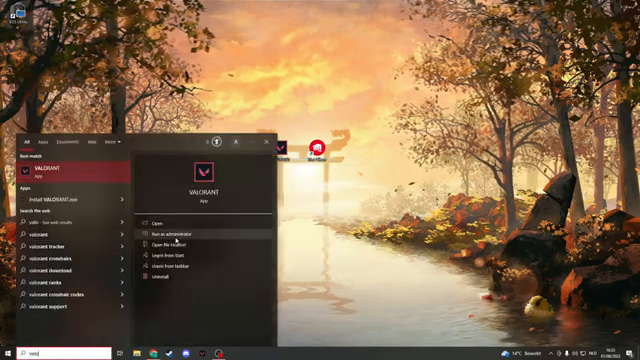
Reach Valorant's live install folder and select the Manifest text files for deletion
click(168, 236)
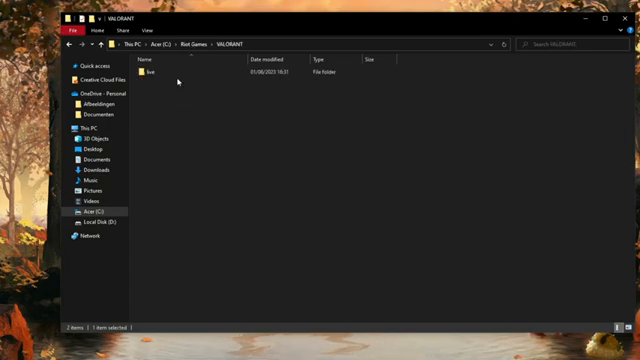
double_click(156, 74)
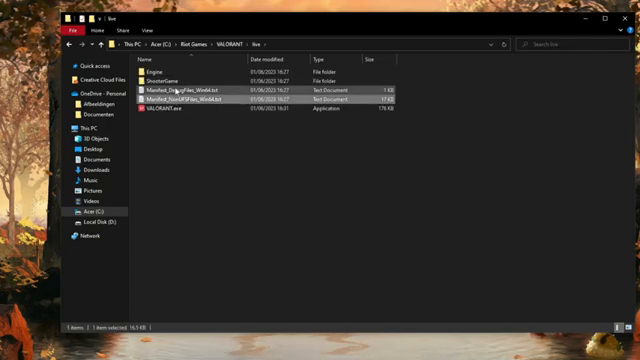
click(180, 98)
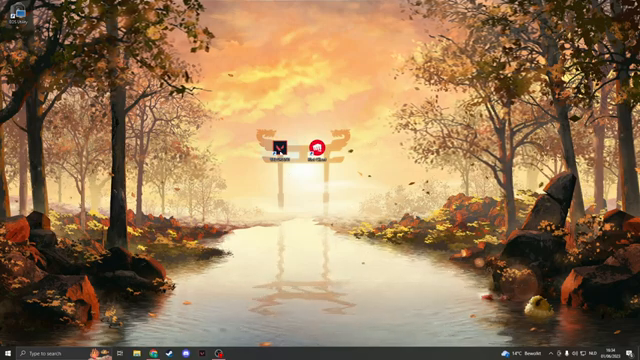
Enable Run this program as administrator in the VALORANT shortcut's properties
right_click(284, 148)
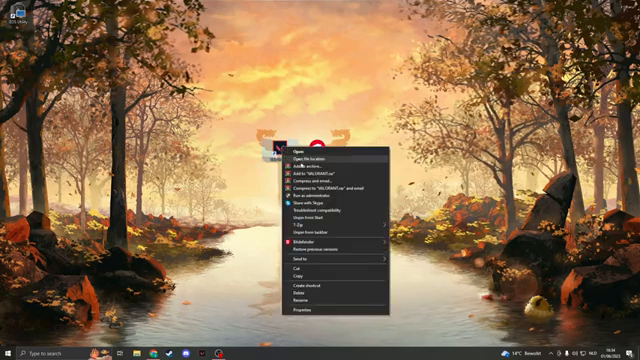
click(300, 318)
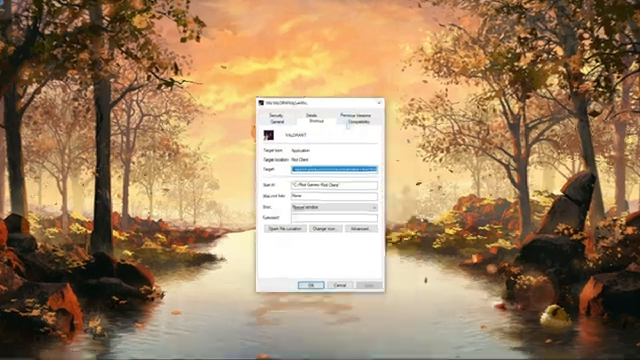
click(364, 122)
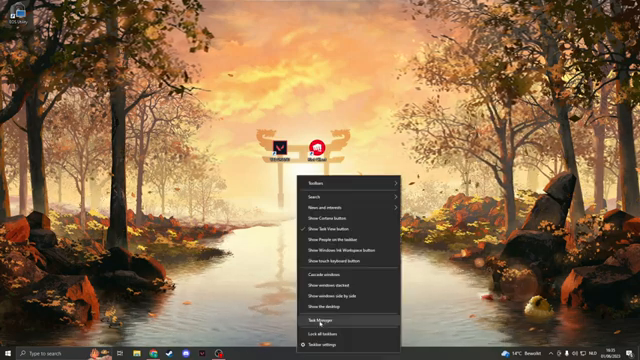
Set VALORANT-Win64-Shipping.exe to High priority from Task Manager's details view
click(322, 314)
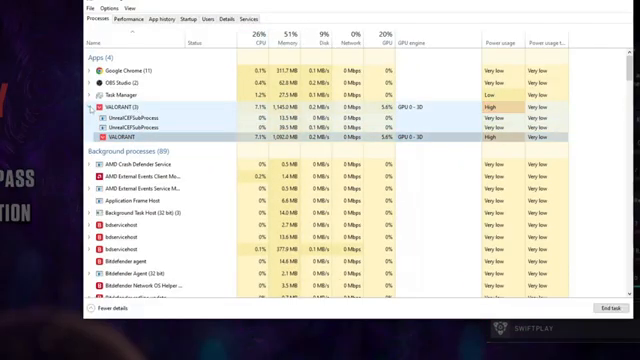
click(80, 104)
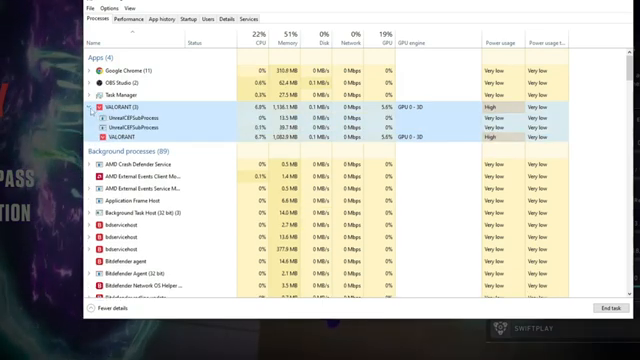
right_click(120, 144)
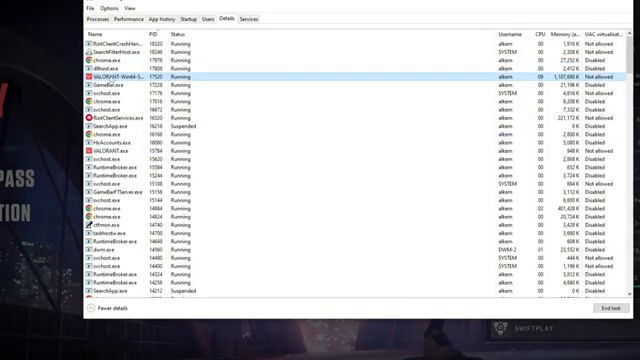
right_click(130, 76)
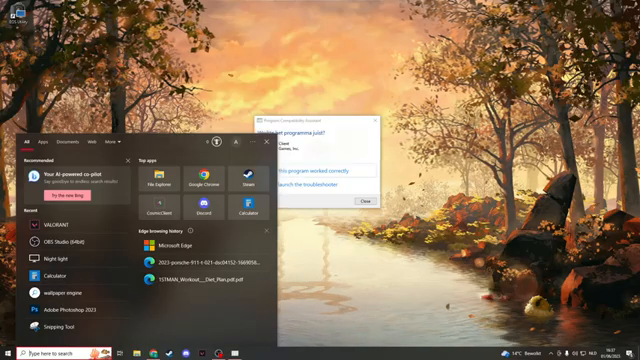
Search 'network' in Start to surface the Network reset settings result
text(network)
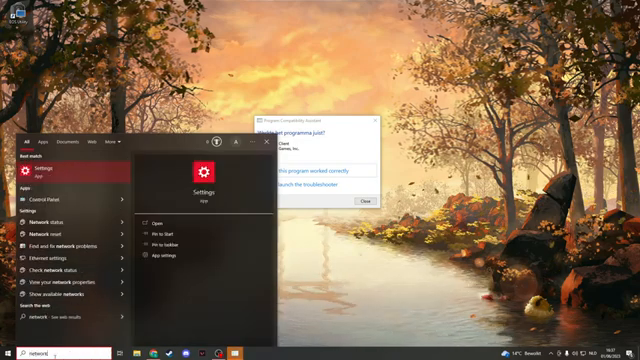